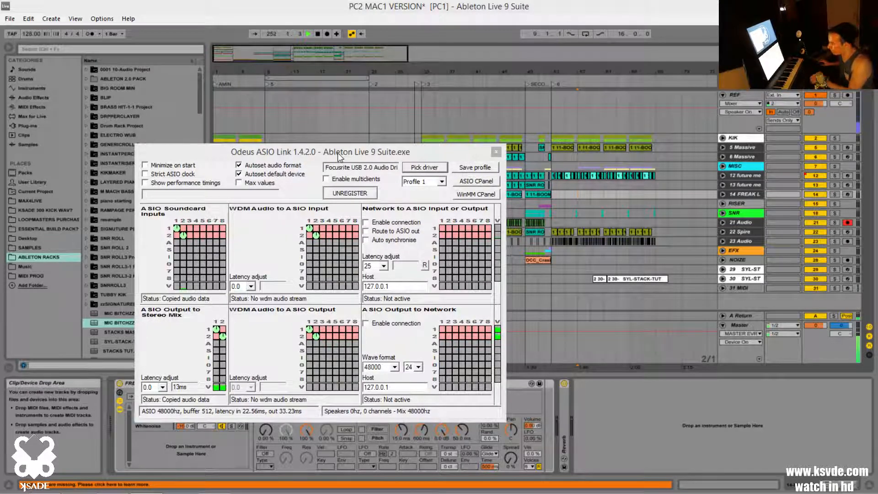
Step: Move the ASIO Link routing window left so Live's Audio preferences show beside it
{"action": "left_click_drag", "start_coordinate": [336, 150], "coordinate": [422, 116]}
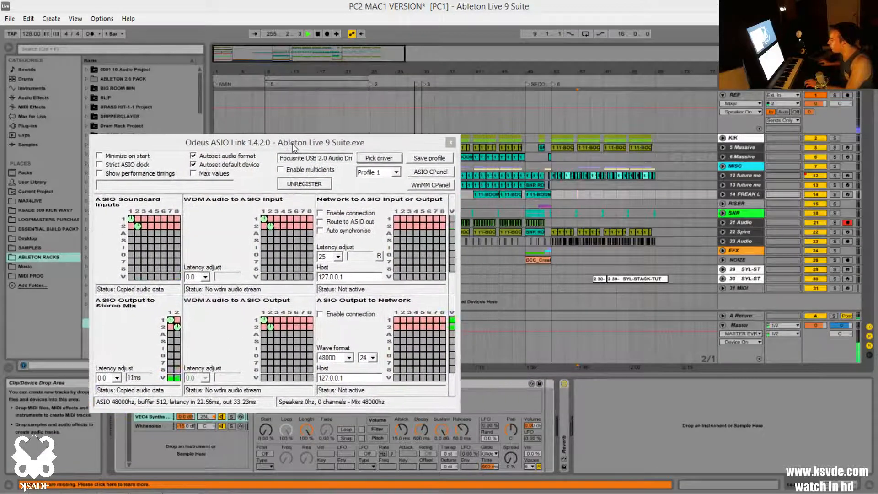
{"action": "left_click_drag", "start_coordinate": [291, 143], "coordinate": [262, 144]}
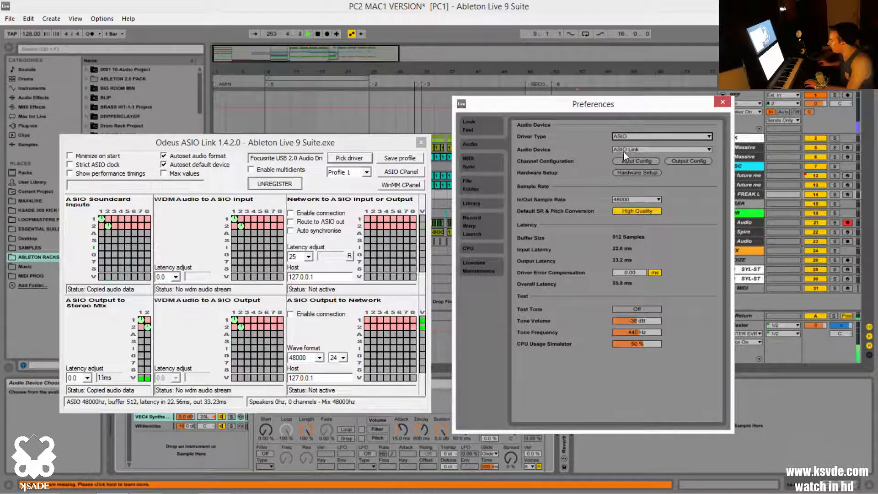
Step: Bring up the Windows Sound Playback list with ASIOVAD Speakers as default device
{"action": "left_click", "coordinate": [661, 149]}
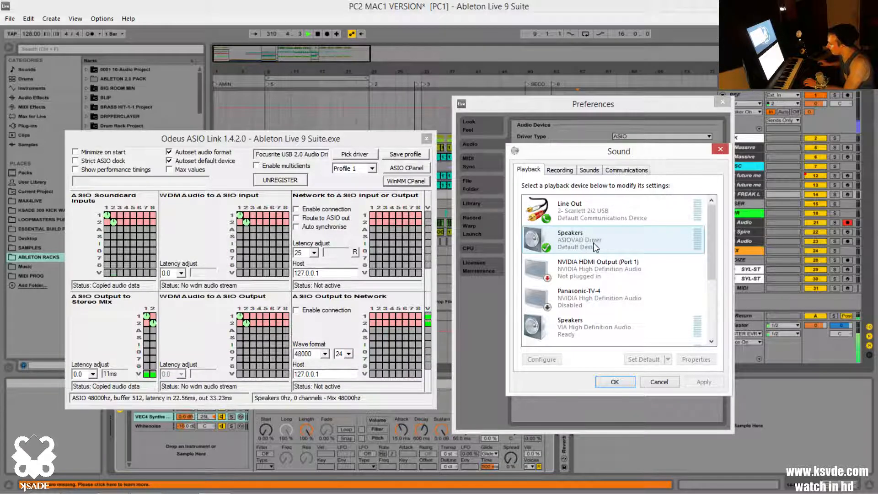
{"action": "left_click", "coordinate": [667, 359]}
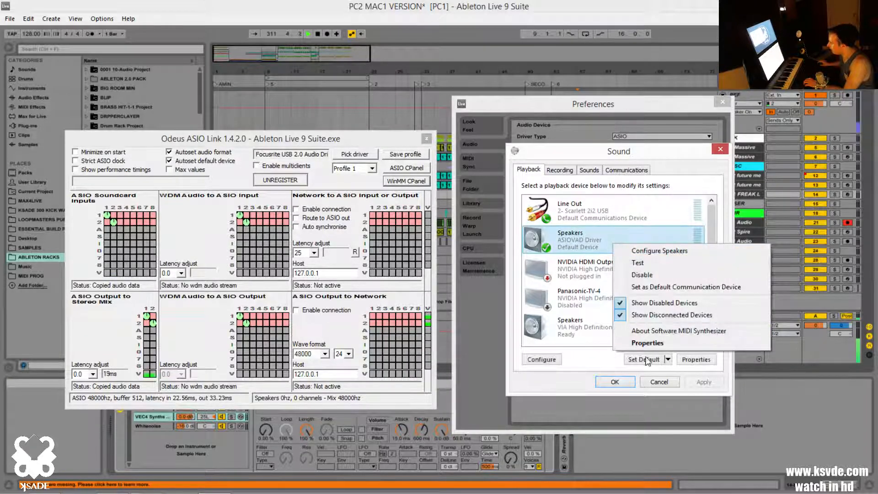
{"action": "left_click", "coordinate": [647, 343]}
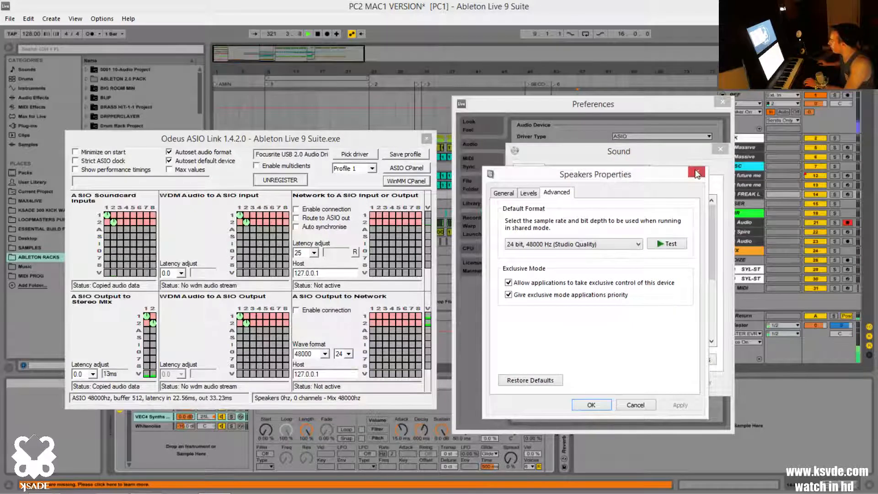
{"action": "left_click", "coordinate": [528, 192]}
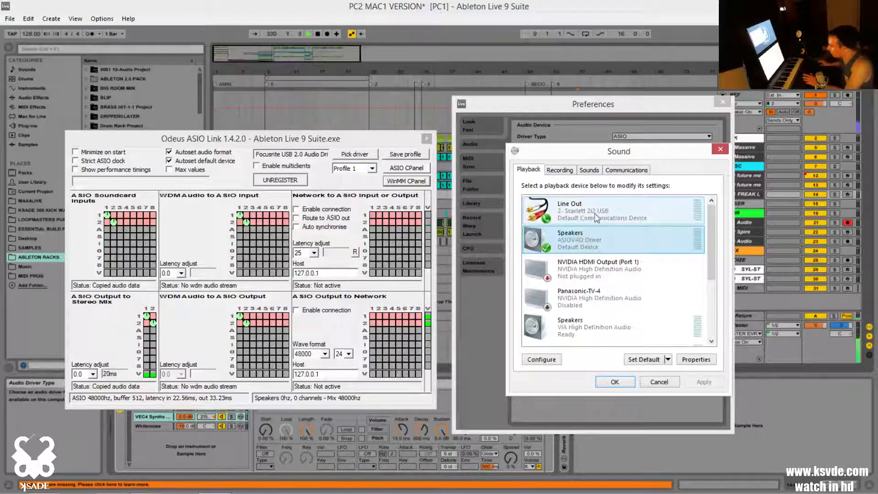
{"action": "left_click", "coordinate": [596, 239]}
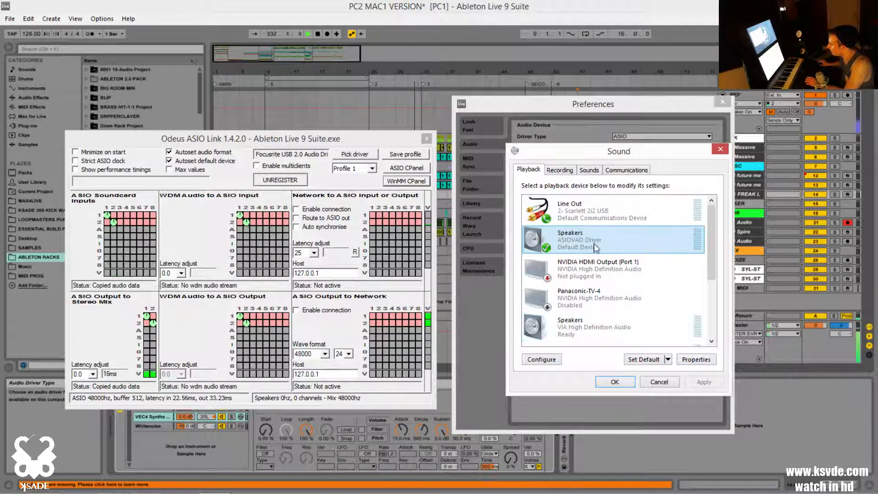
{"action": "left_click", "coordinate": [559, 171]}
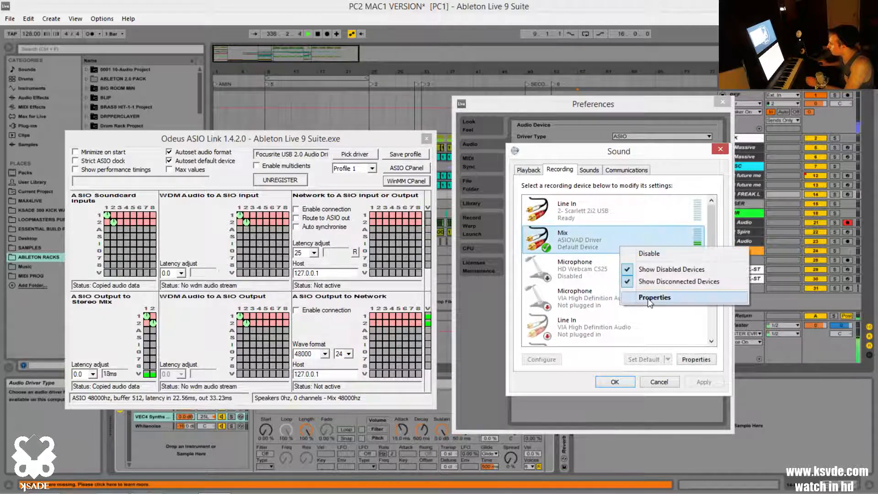
Step: Review the ASIOVAD Mix recording device's Advanced and Listen settings, then close Sound
{"action": "left_click", "coordinate": [654, 298]}
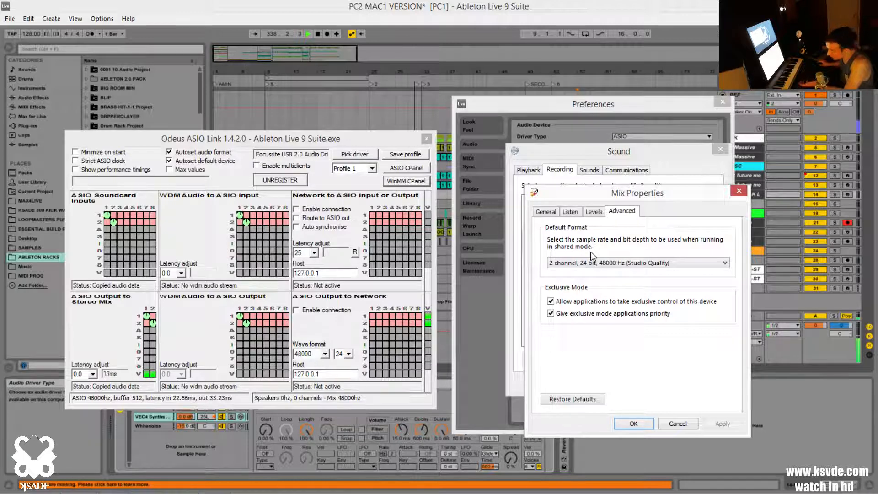
{"action": "left_click", "coordinate": [570, 211]}
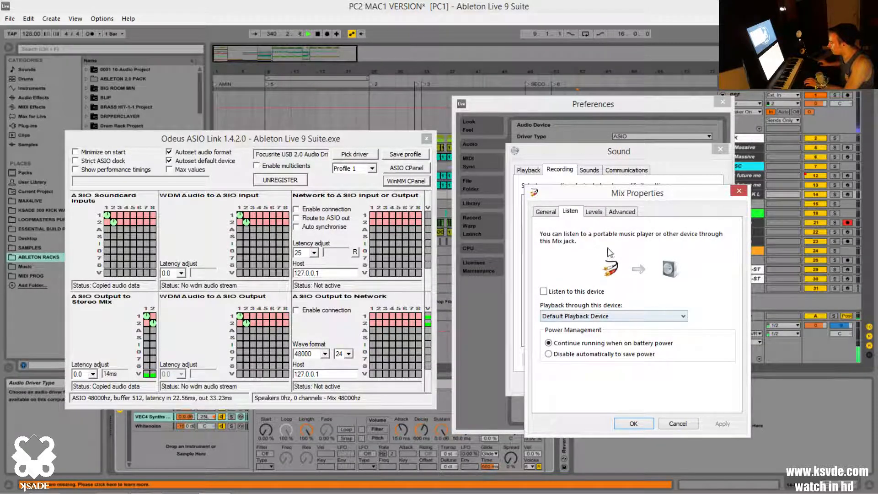
{"action": "left_click", "coordinate": [544, 211]}
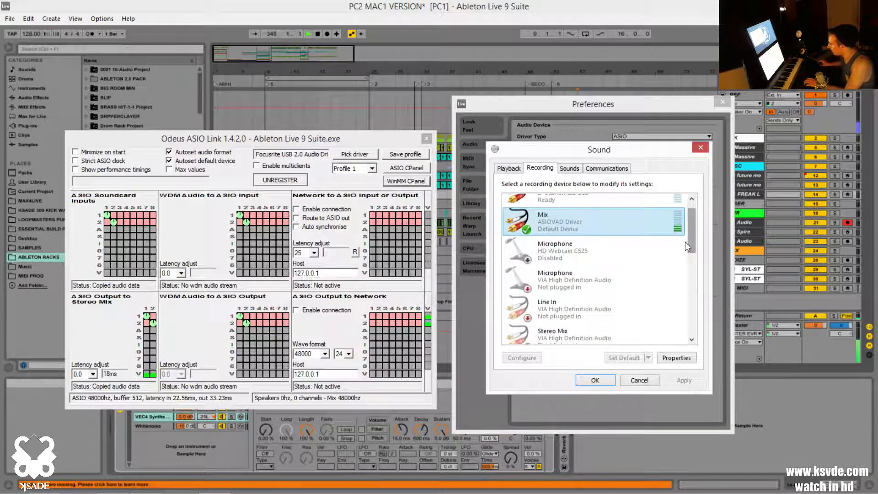
{"action": "scroll", "scroll_direction": "down", "scroll_amount": 3}
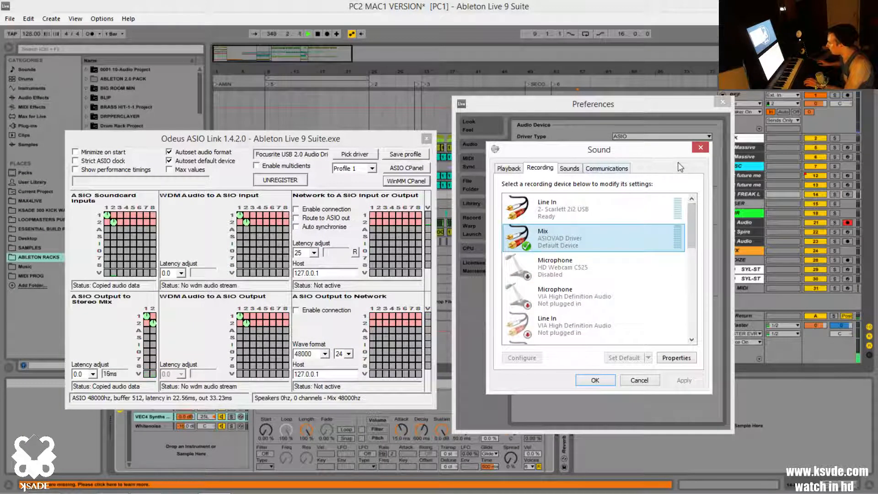
{"action": "left_click", "coordinate": [507, 168]}
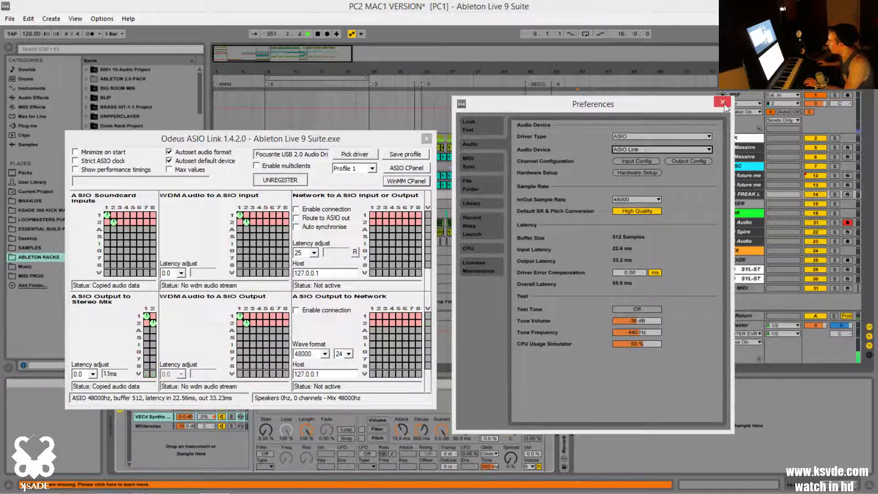
Step: Close Live's preferences and bring up the OBS Audio settings page
{"action": "left_click", "coordinate": [722, 103]}
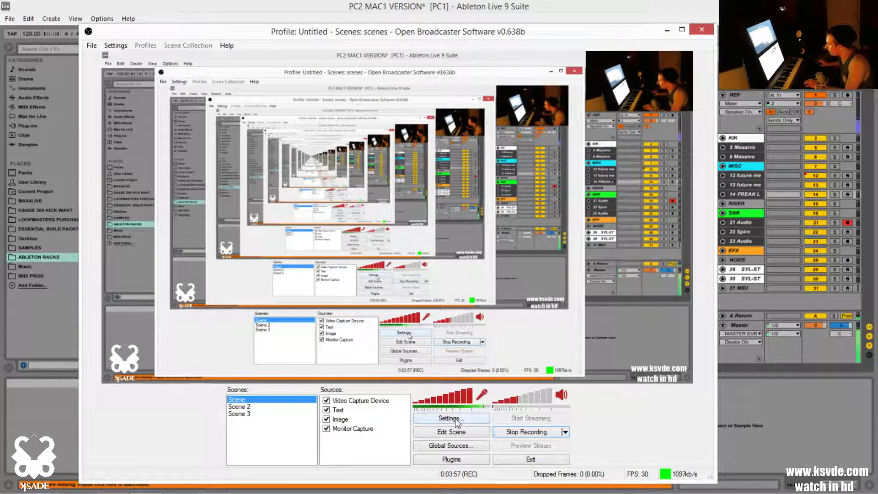
{"action": "left_click", "coordinate": [450, 418]}
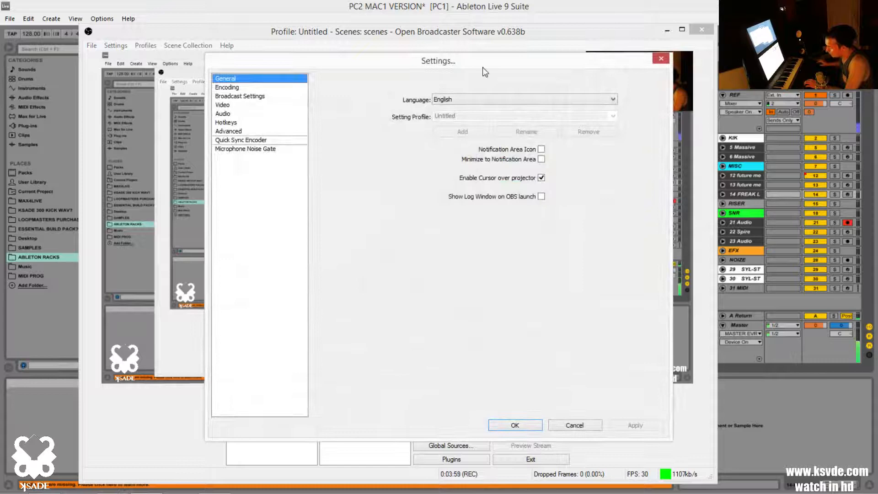
{"action": "left_click", "coordinate": [223, 114]}
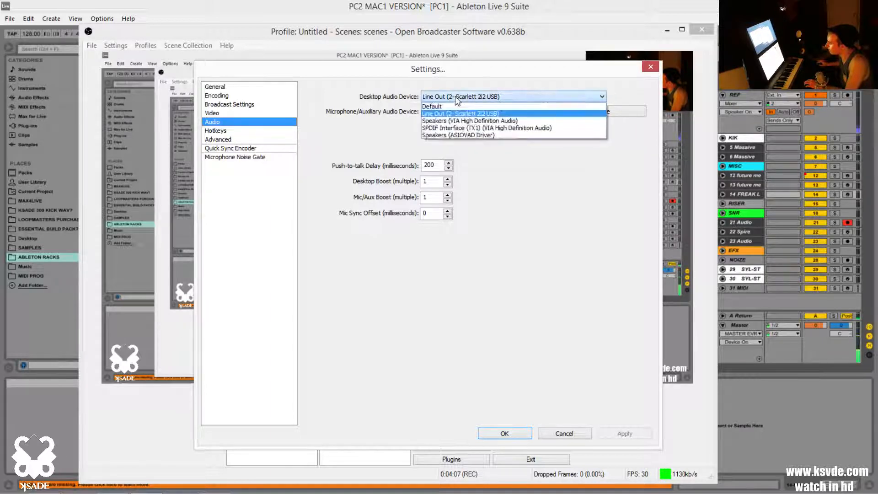
{"action": "mouse_move", "coordinate": [486, 128]}
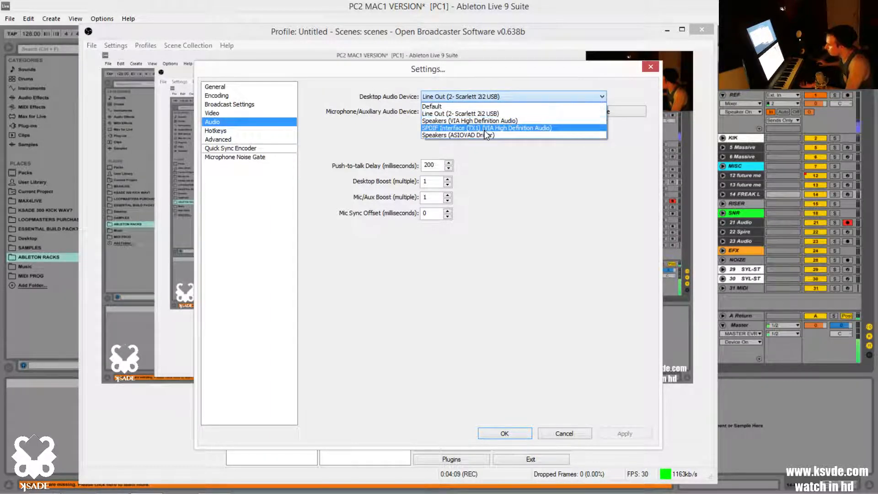
{"action": "mouse_move", "coordinate": [460, 135]}
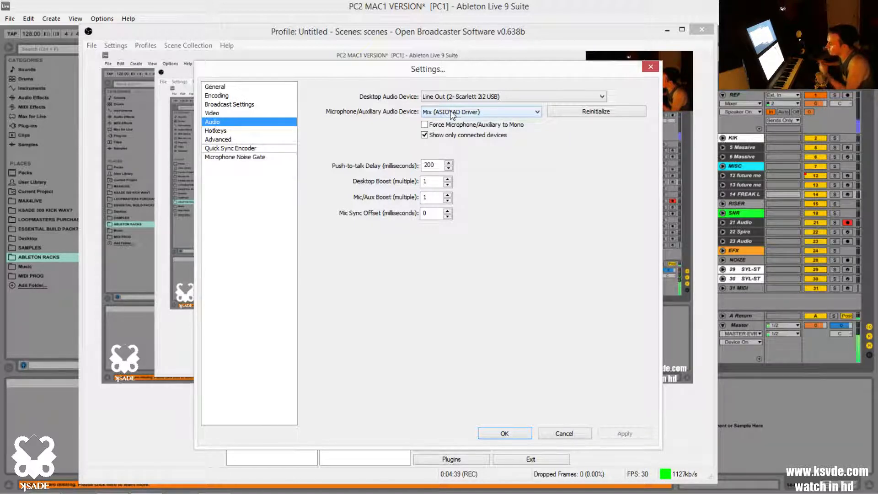
Step: Set OBS Mic/Aux device to Mix (ASIOVAD Driver) and apply the audio settings
{"action": "left_click", "coordinate": [480, 112]}
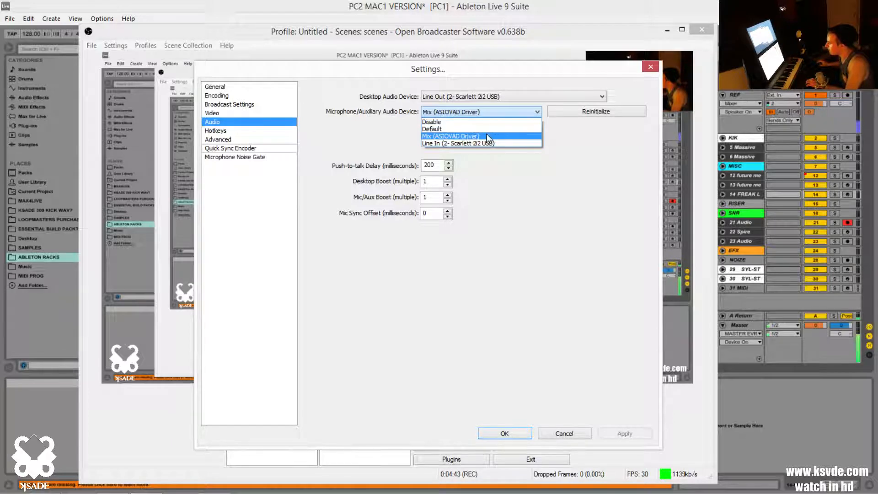
{"action": "left_click", "coordinate": [450, 137]}
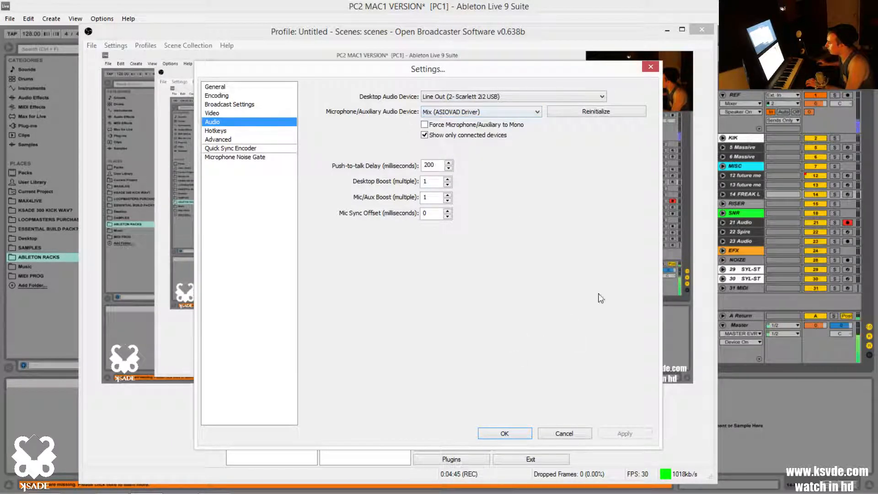
{"action": "left_click", "coordinate": [503, 433]}
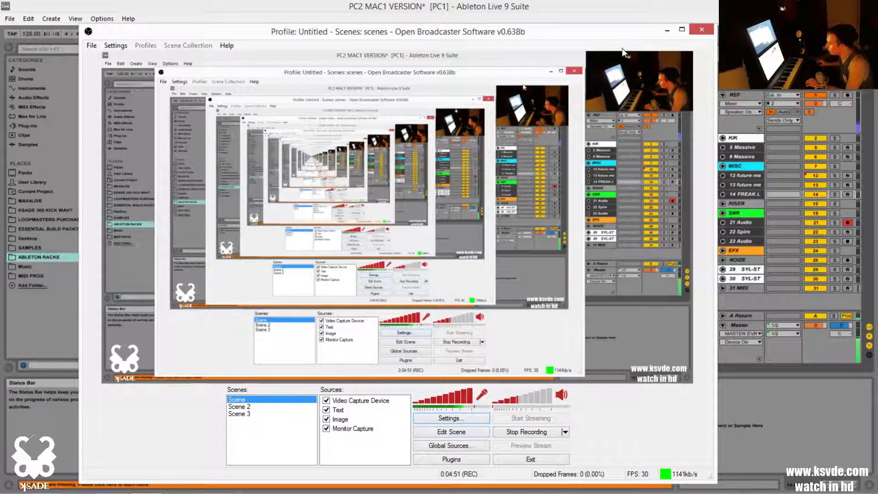
{"action": "mouse_move", "coordinate": [604, 39]}
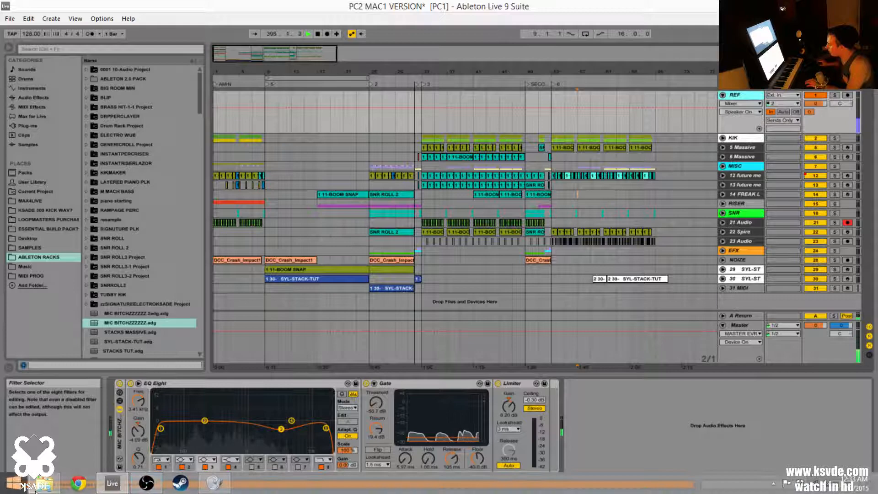
Step: Show the MIC BITCHZZZZZZ rack with its EQ Eight, Gate and Limiter devices
{"action": "left_click", "coordinate": [146, 482]}
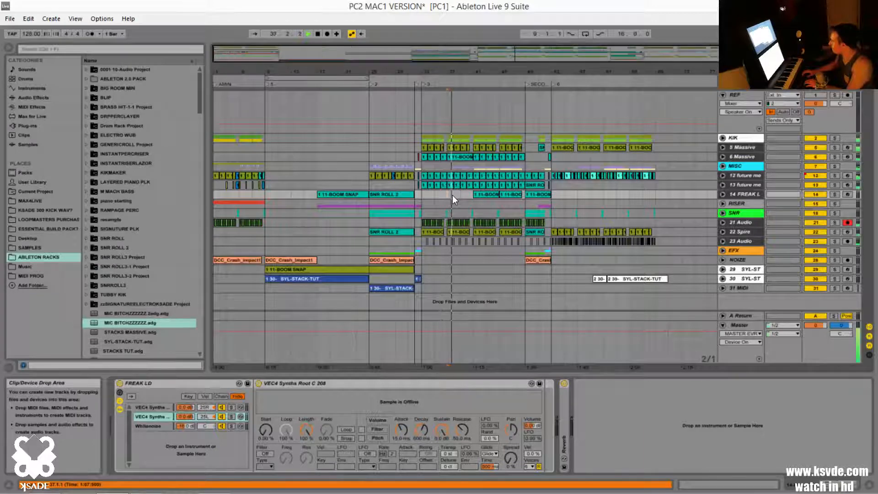
{"action": "left_click", "coordinate": [307, 34]}
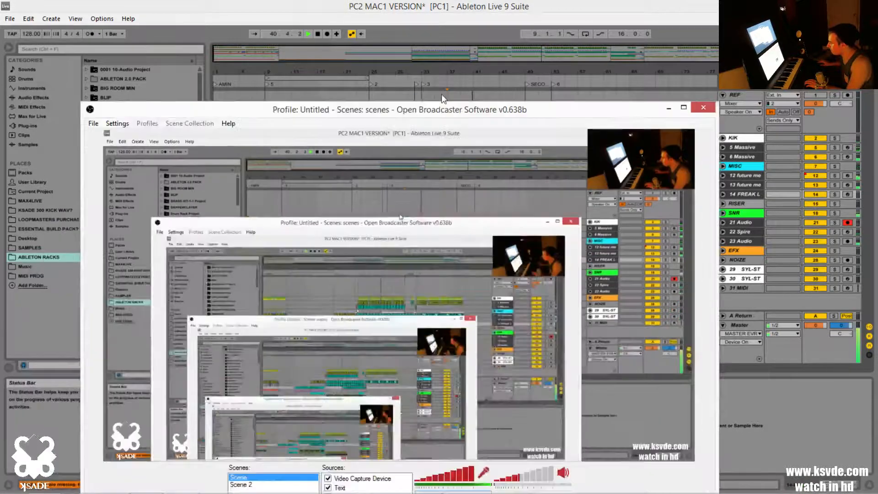
{"action": "left_click", "coordinate": [702, 107]}
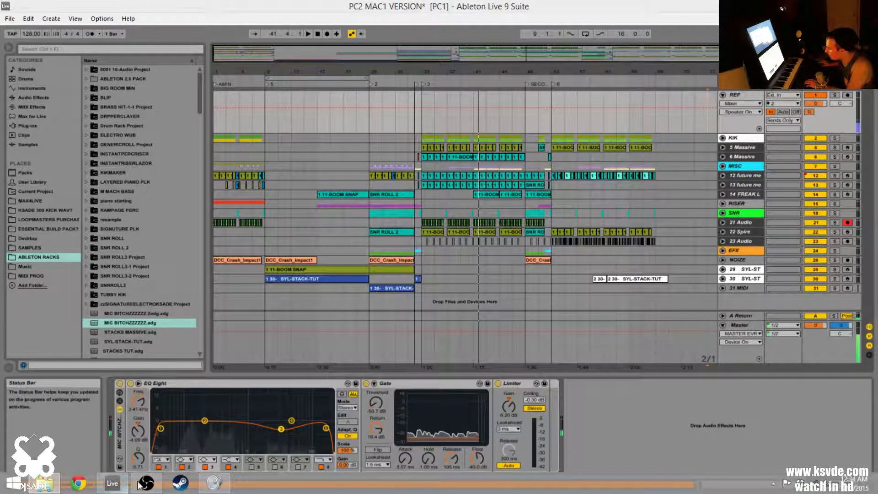
{"action": "left_click", "coordinate": [146, 482]}
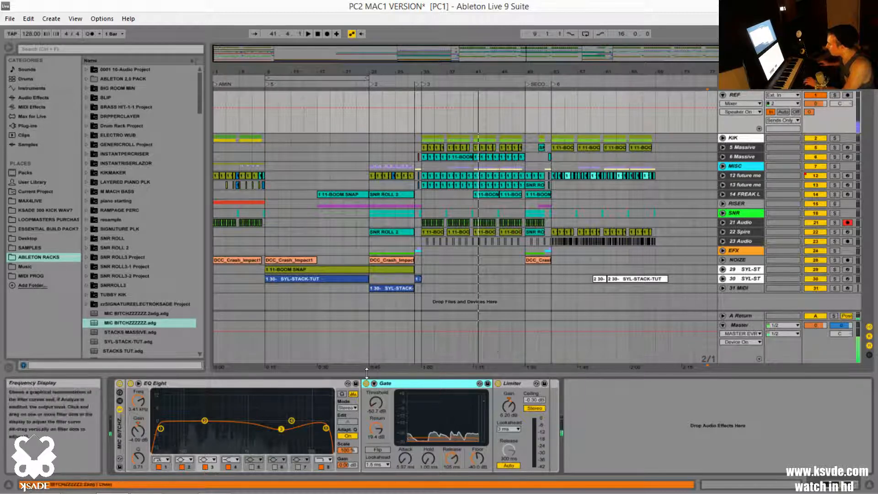
Step: Show the FREAK LD track's instrument rack with its VEC4 Synths sampler
{"action": "left_click", "coordinate": [739, 94]}
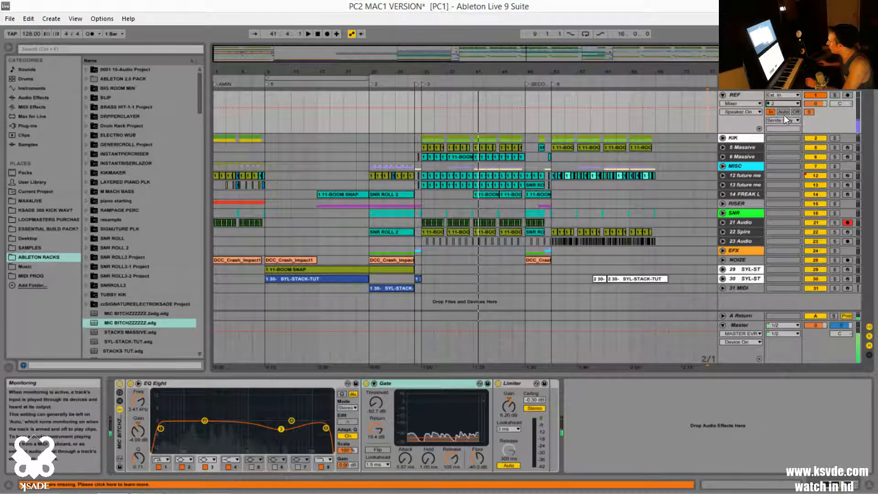
{"action": "left_click", "coordinate": [781, 119]}
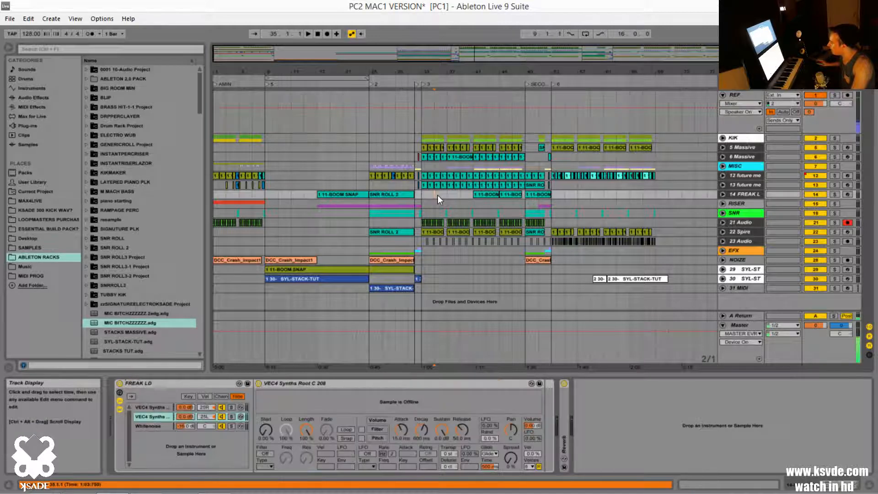
Step: Reopen the ODeus ASIO Link routing panel on the Focusrite USB 2.0 driver at 48000 Hz
{"action": "left_click", "coordinate": [308, 33]}
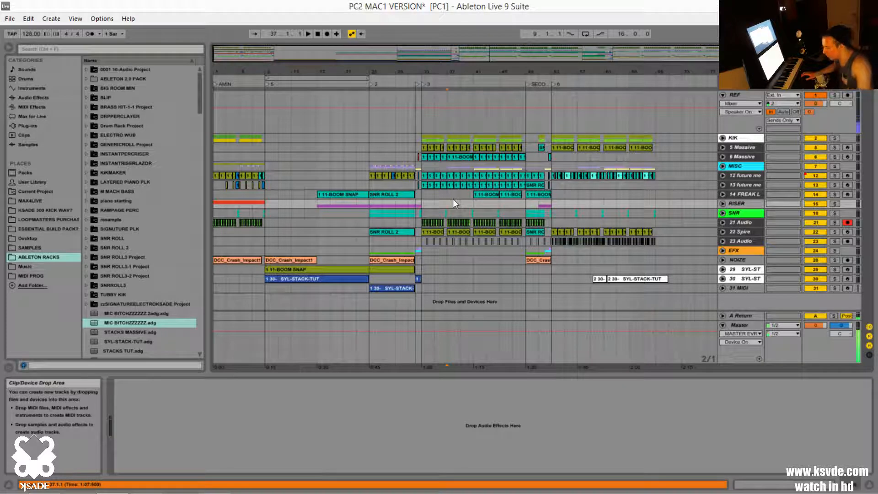
{"action": "left_click", "coordinate": [307, 34]}
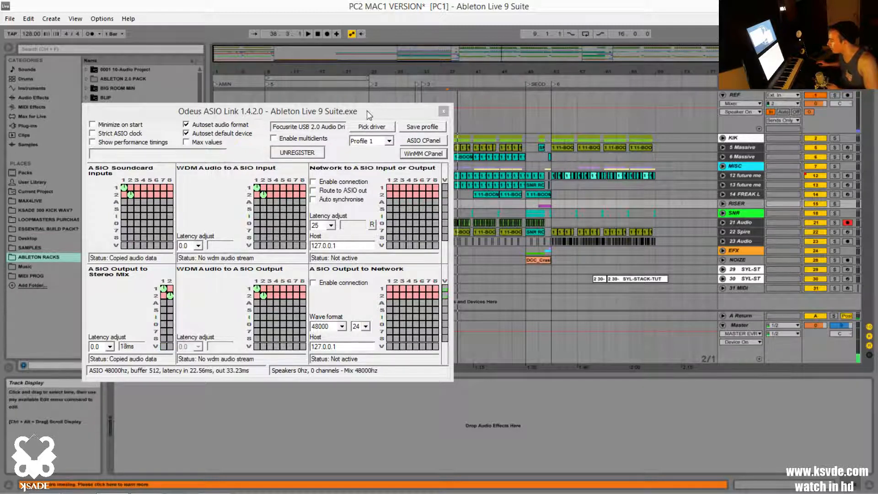
Step: Move the routing window aside, then close Live's audio preferences and the ASIO Link panel
{"action": "left_click_drag", "start_coordinate": [368, 111], "coordinate": [336, 96]}
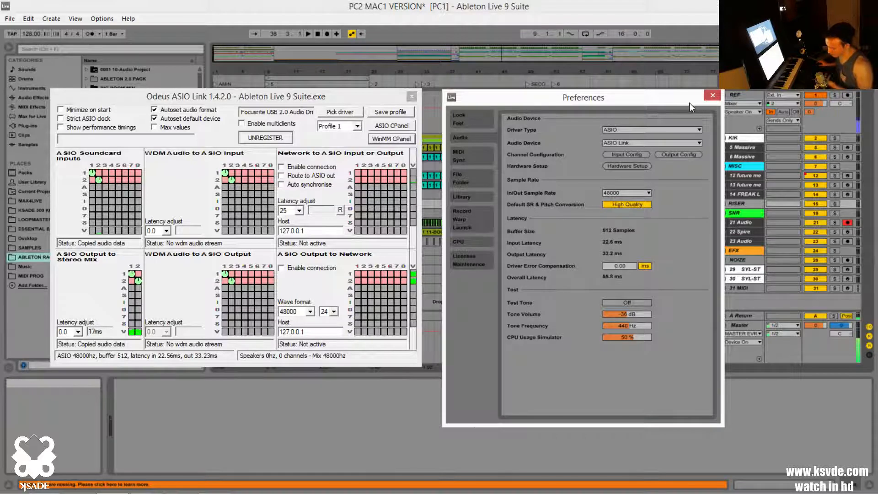
{"action": "mouse_move", "coordinate": [627, 130]}
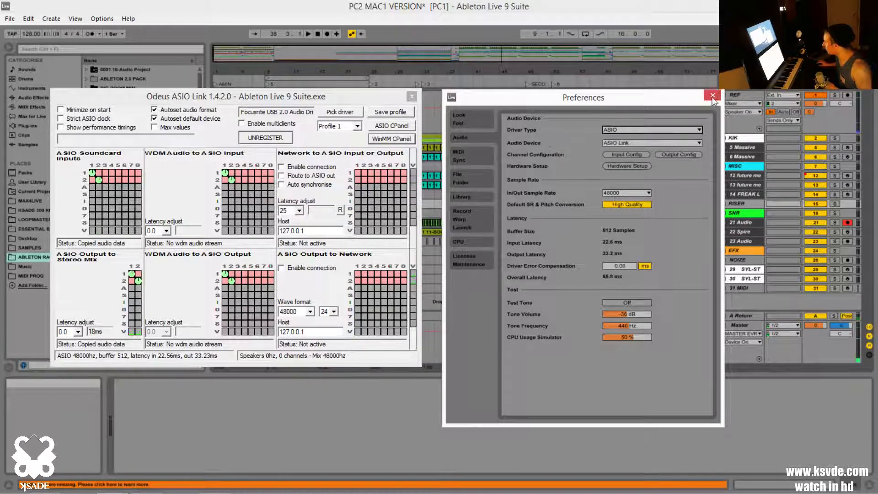
{"action": "left_click", "coordinate": [712, 96]}
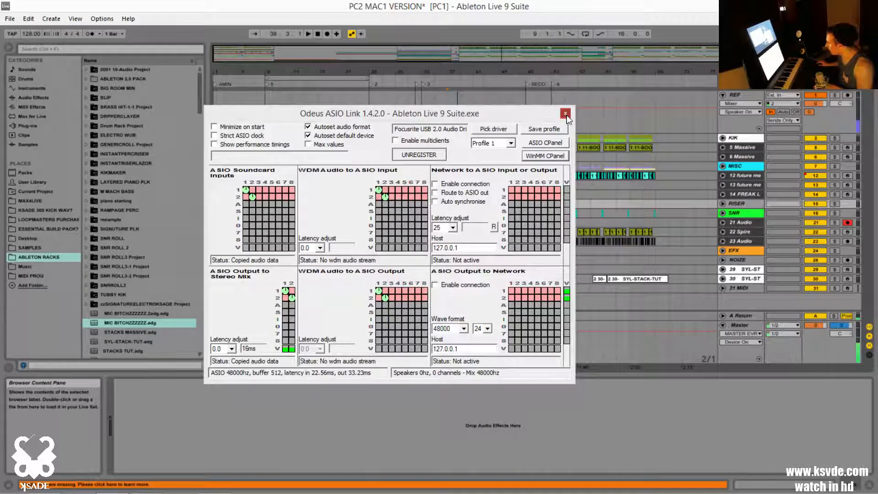
{"action": "left_click", "coordinate": [566, 113]}
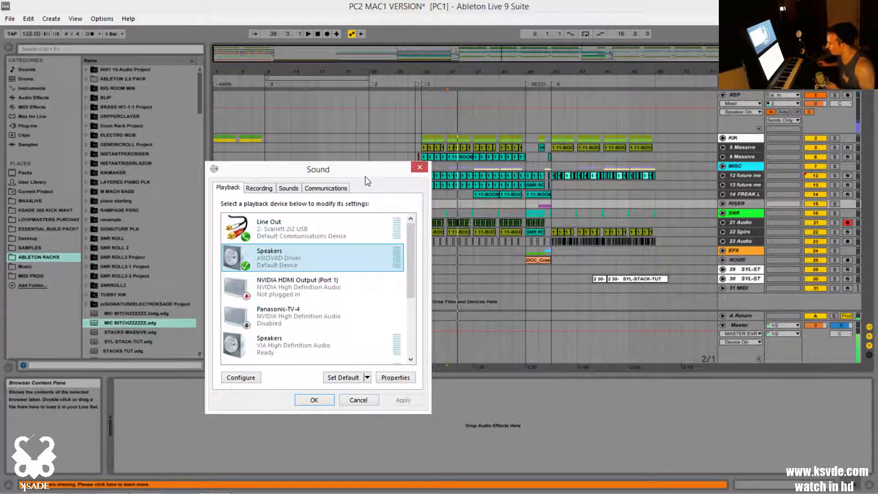
Step: Check ASIOVAD Speakers playback properties and the Mix recording device in Sound
{"action": "left_click_drag", "start_coordinate": [317, 168], "coordinate": [344, 175]}
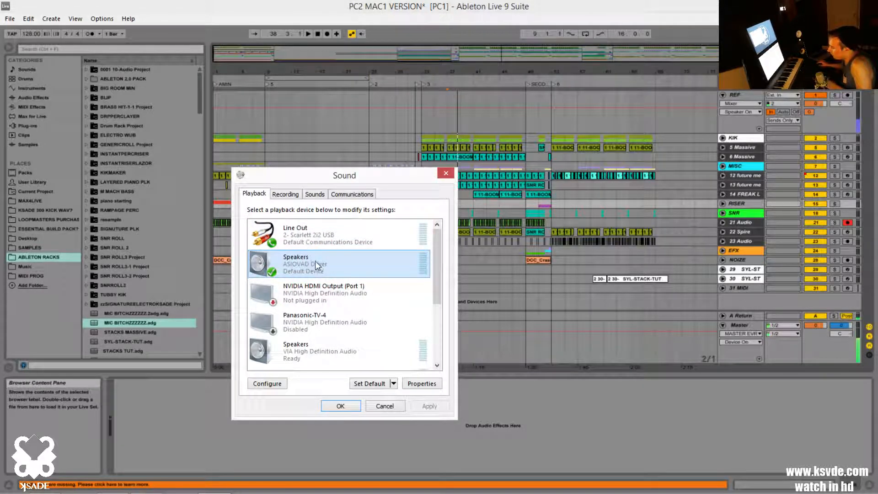
{"action": "left_click", "coordinate": [421, 383]}
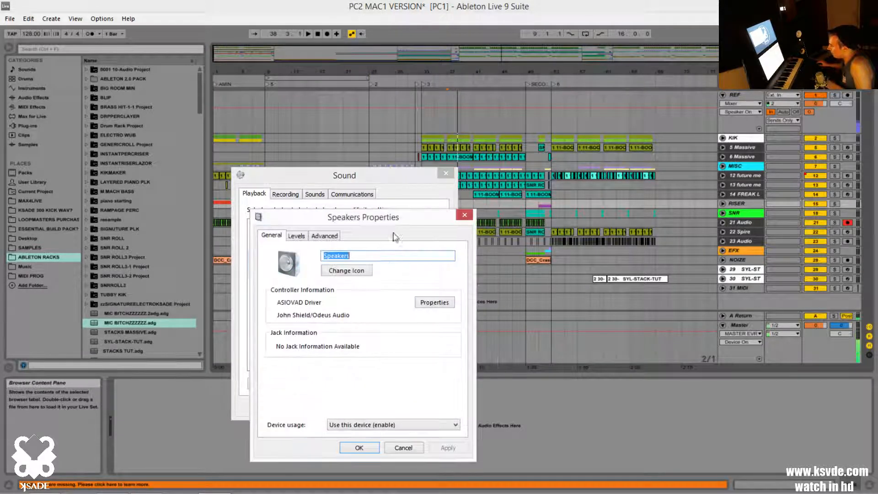
{"action": "left_click", "coordinate": [324, 235]}
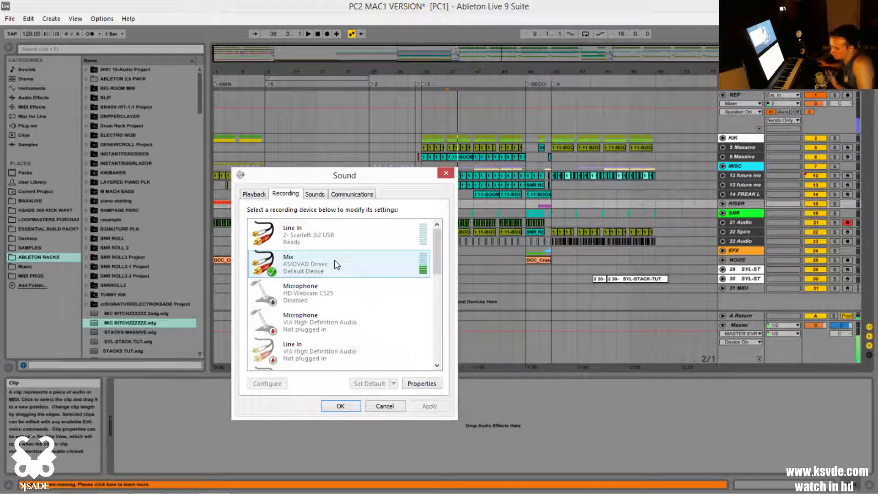
{"action": "left_click", "coordinate": [336, 235]}
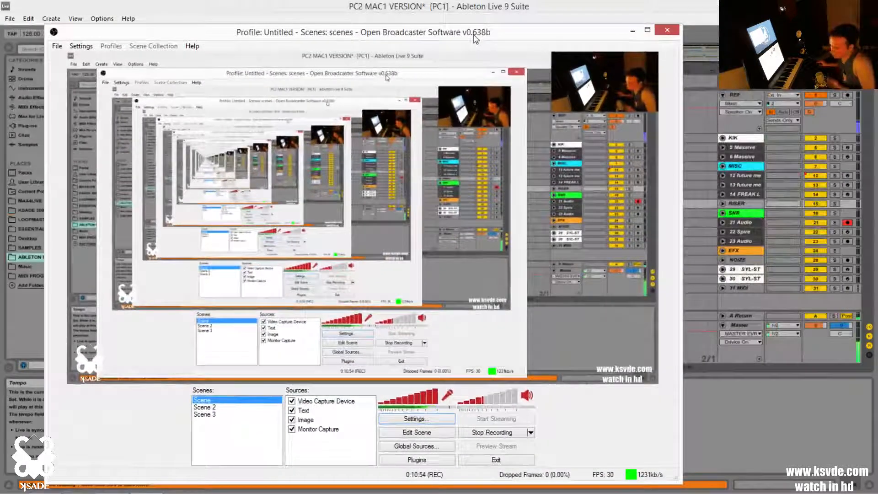
{"action": "left_click", "coordinate": [416, 418]}
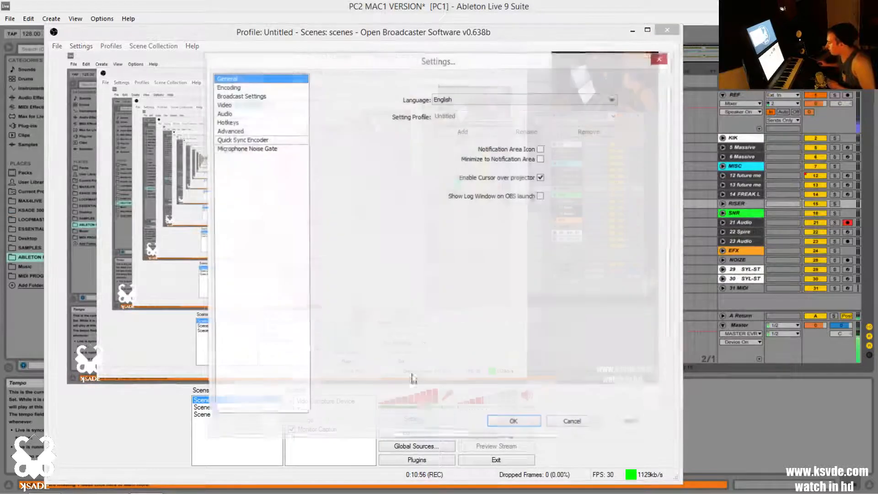
{"action": "left_click", "coordinate": [222, 113]}
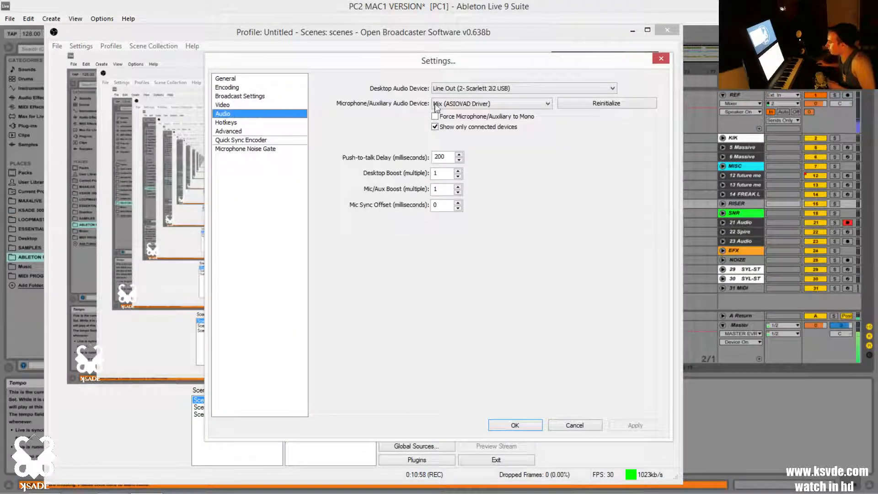
{"action": "left_click", "coordinate": [492, 103]}
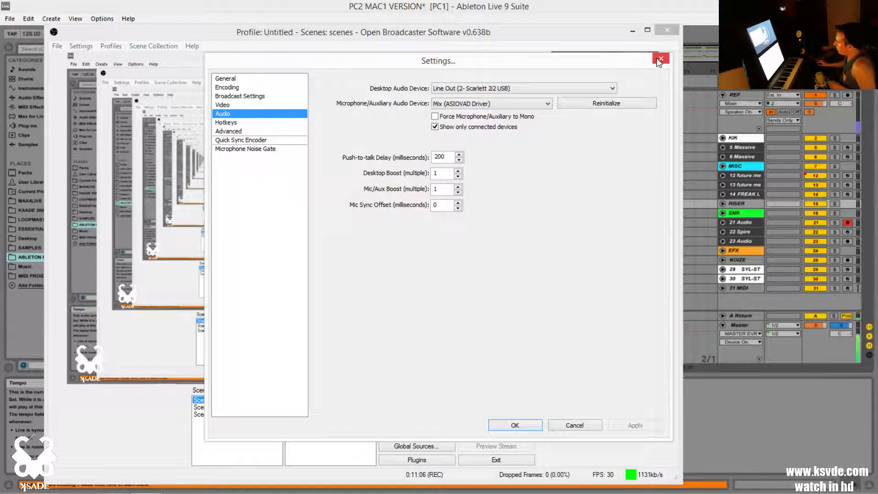
{"action": "left_click", "coordinate": [660, 59]}
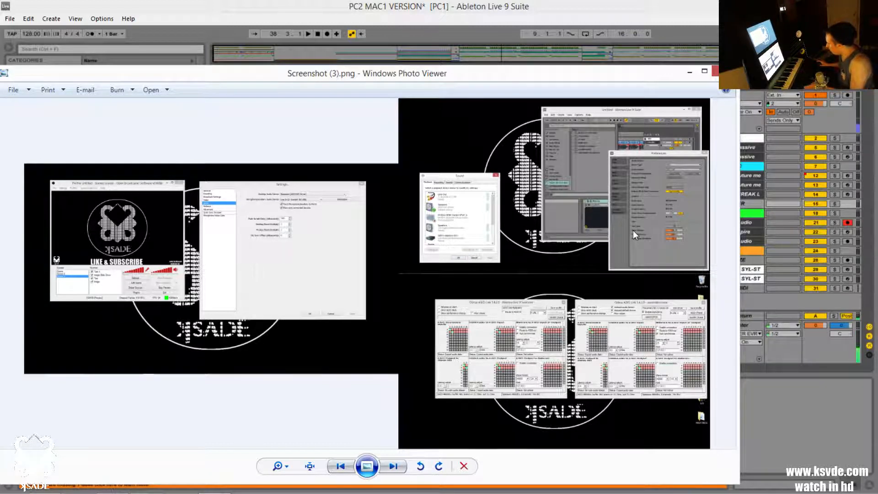
{"action": "mouse_move", "coordinate": [503, 175]}
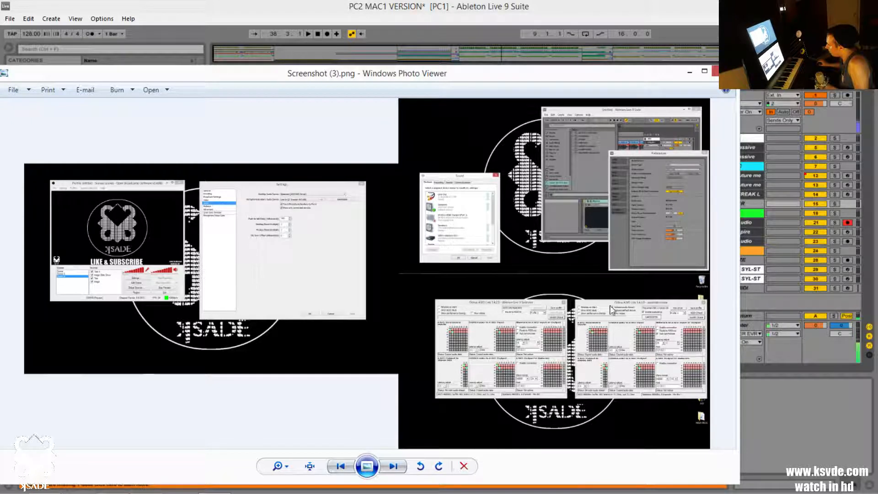
{"action": "mouse_move", "coordinate": [490, 308]}
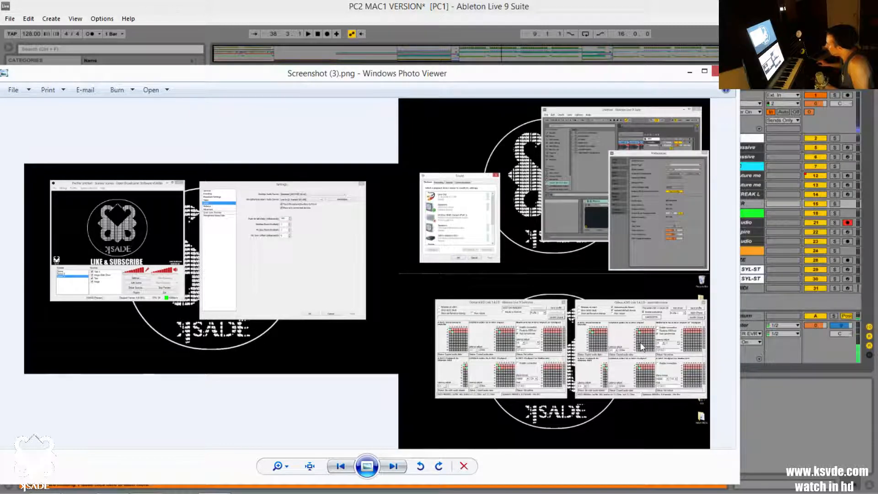
{"action": "mouse_move", "coordinate": [552, 422]}
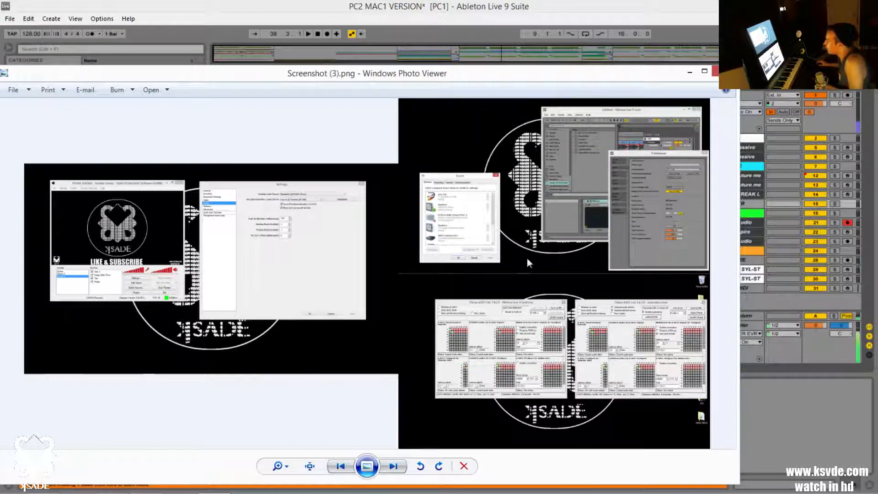
{"action": "mouse_move", "coordinate": [533, 218]}
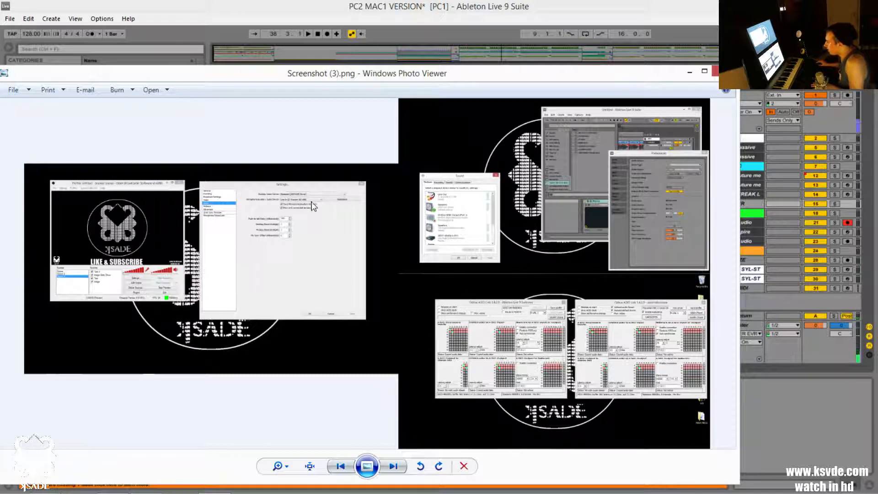
{"action": "mouse_move", "coordinate": [229, 230]}
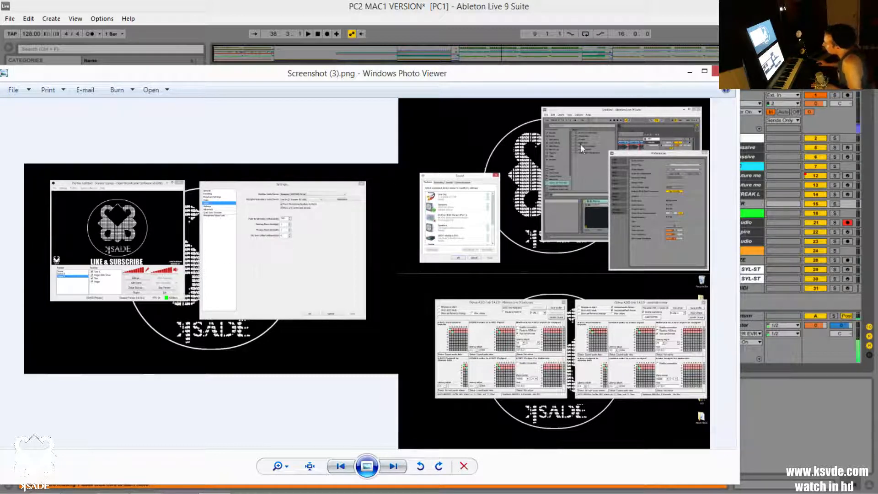
{"action": "mouse_move", "coordinate": [506, 238]}
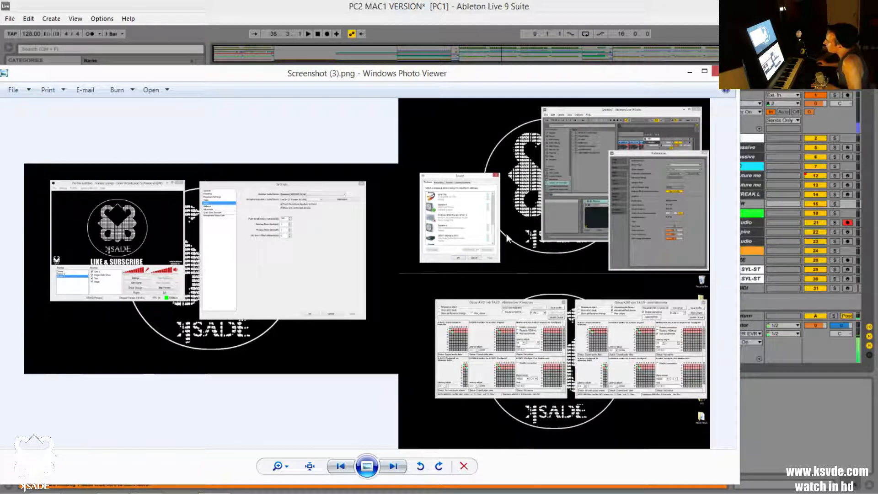